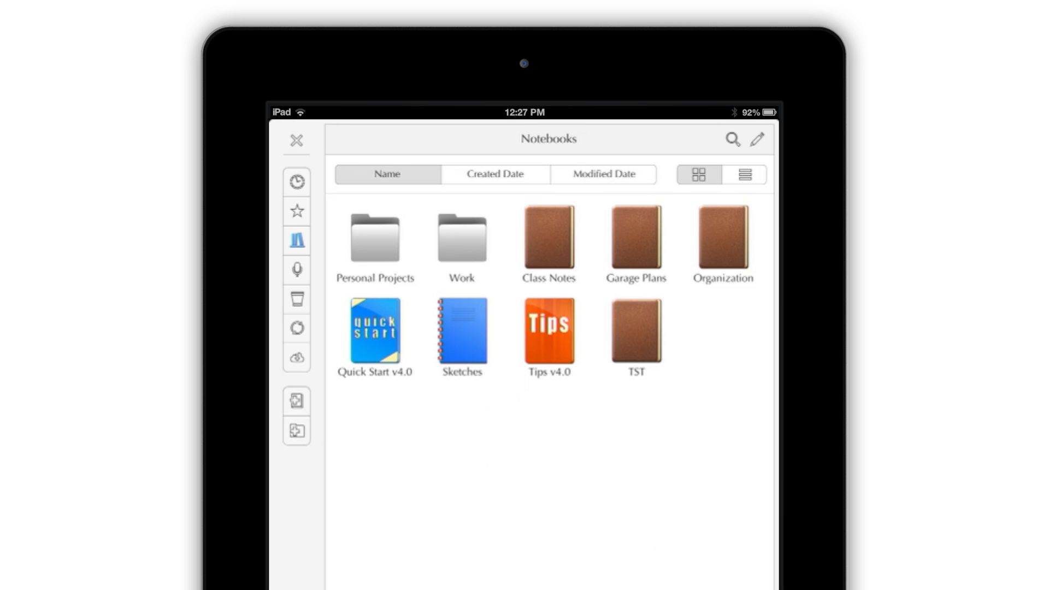
# Toggle the library between list and icon views, then list the pages of Quick Start v4.0.
pyautogui.click(744, 174)
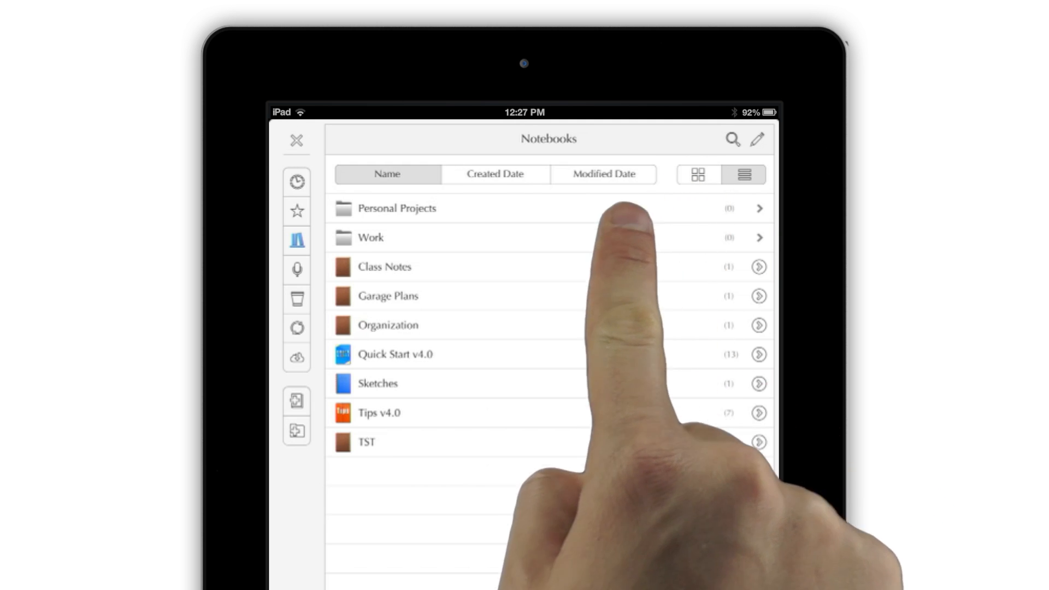
pyautogui.click(698, 174)
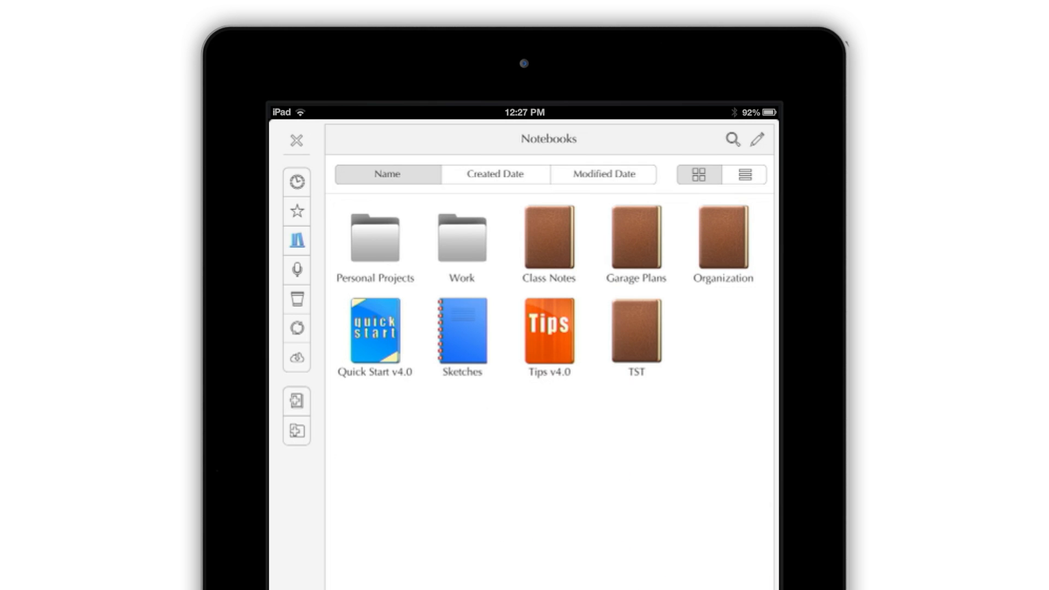
pyautogui.click(373, 330)
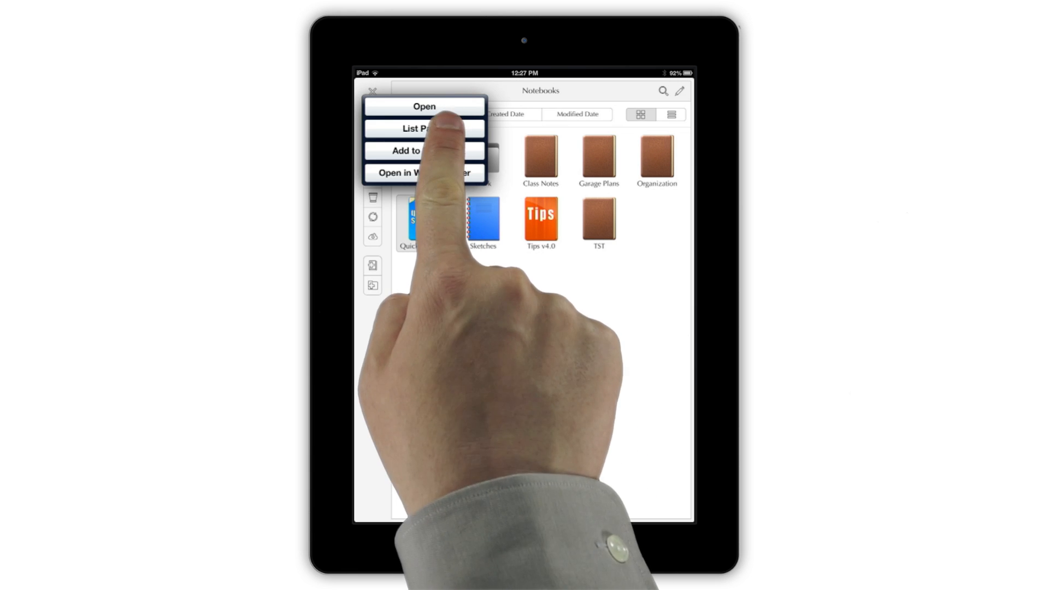
pyautogui.click(424, 106)
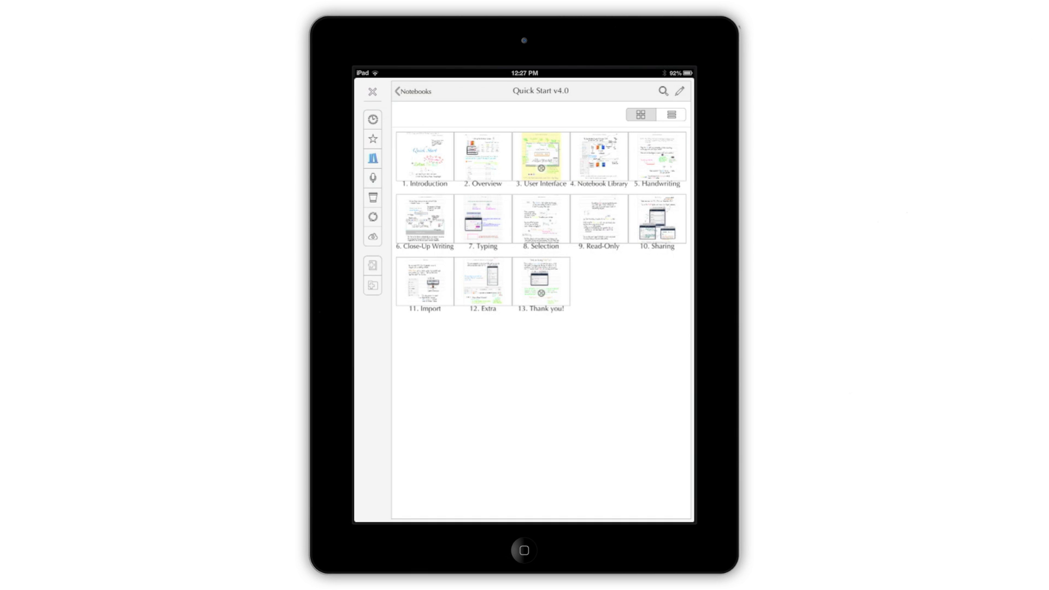
# Enter page editing and select the Introduction page to reveal Delete, Rename, Copy and Move actions.
pyautogui.click(597, 157)
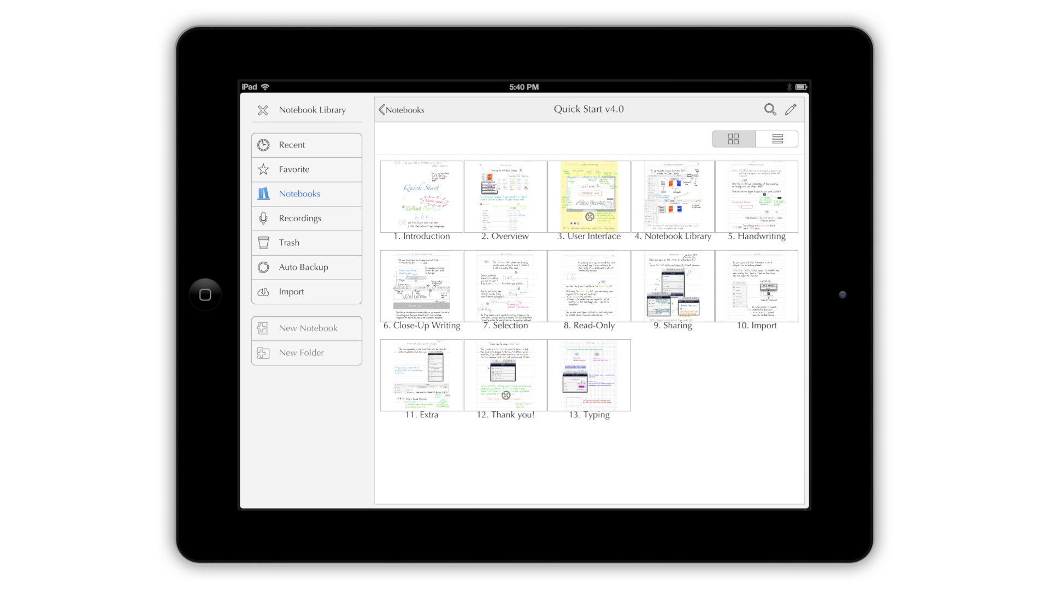
pyautogui.click(790, 110)
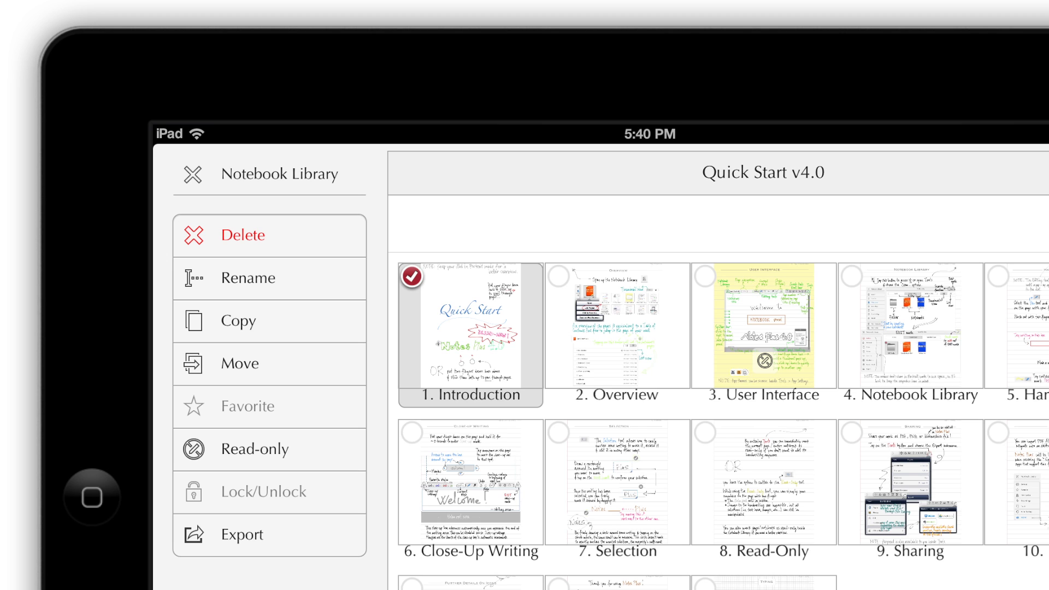
pyautogui.click(240, 321)
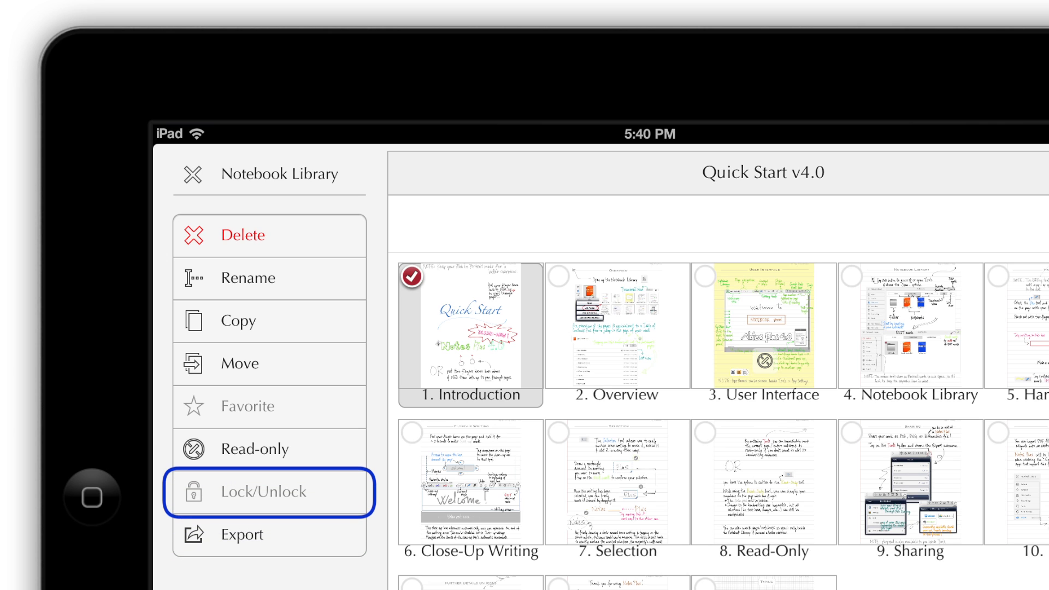
pyautogui.moveTo(267, 406)
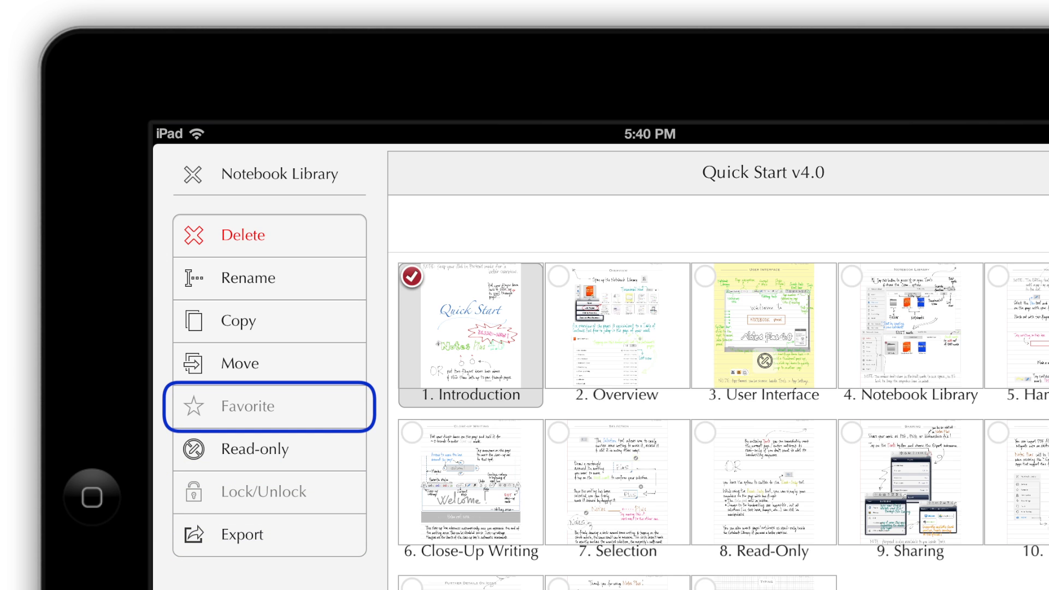
pyautogui.moveTo(268, 406)
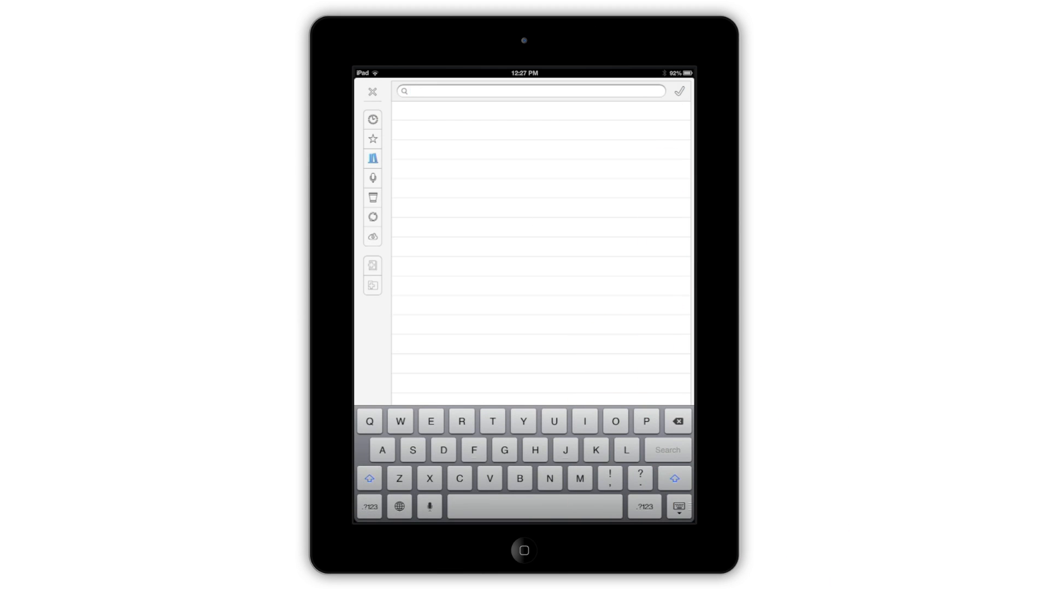
# Search the library for 'Note', turning up the Class Notes notebook.
pyautogui.write('Not')
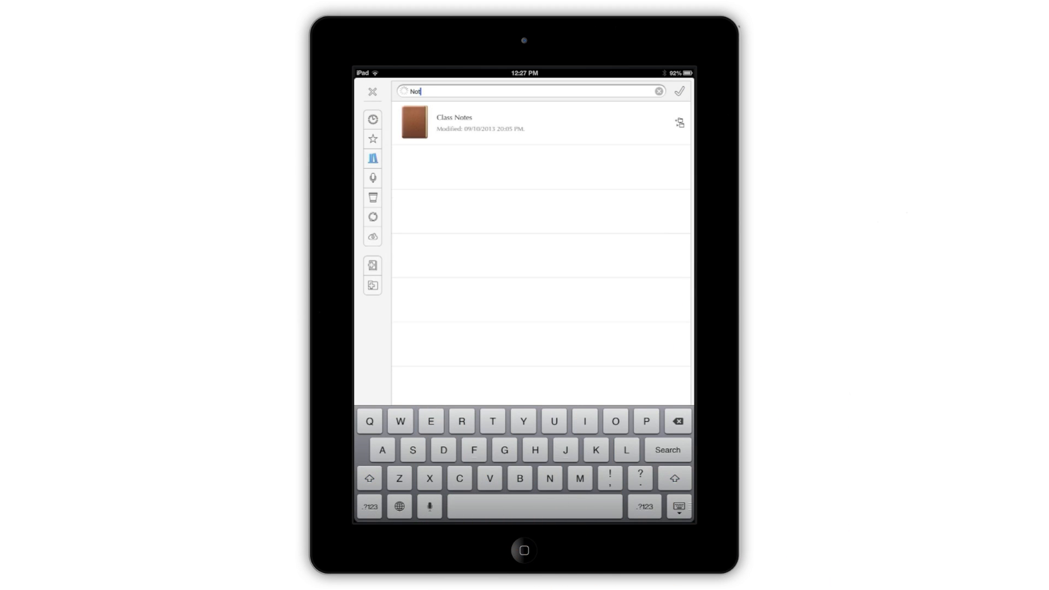
pyautogui.write('e')
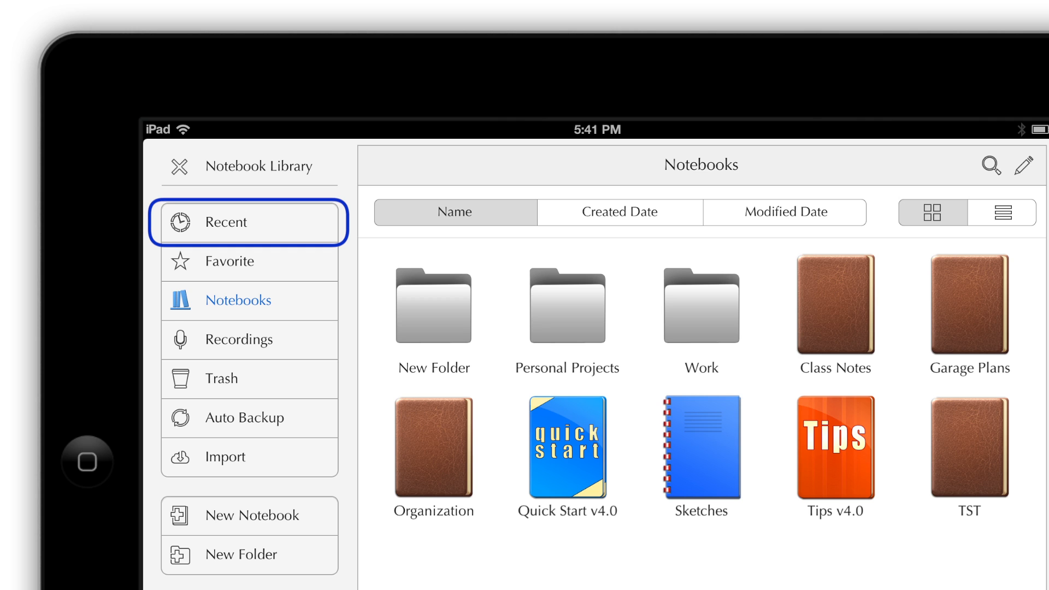
# Browse the sidebar and show the Automatic Backup with Dropbox page.
pyautogui.click(248, 300)
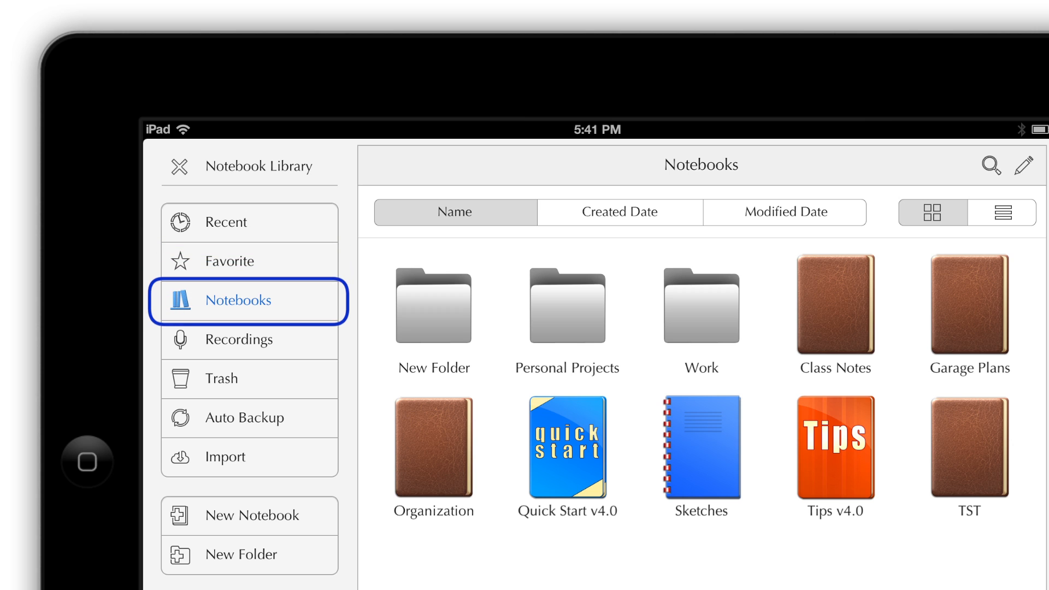
pyautogui.click(248, 379)
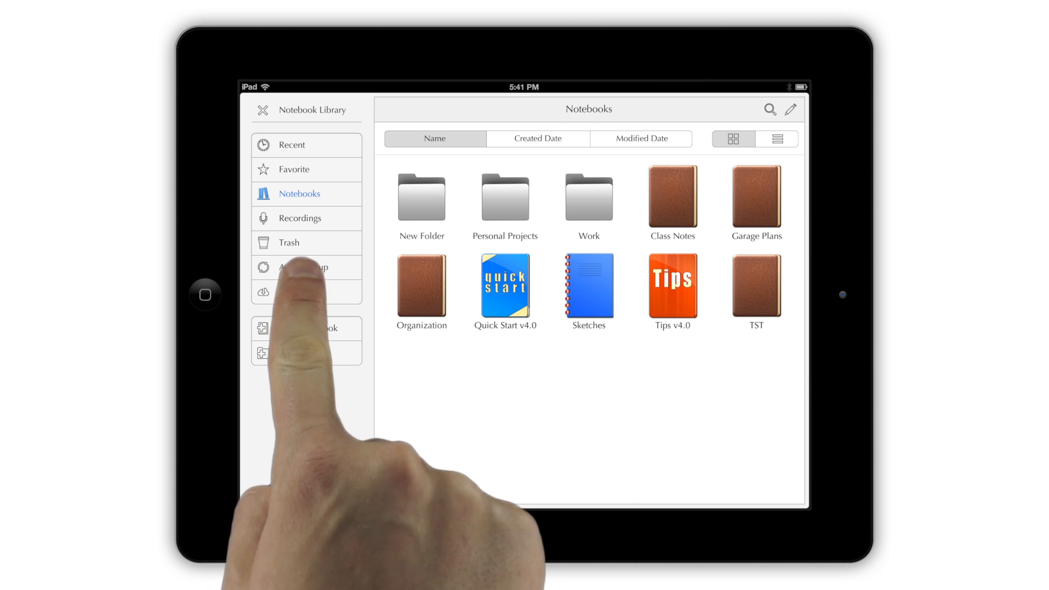
pyautogui.click(305, 267)
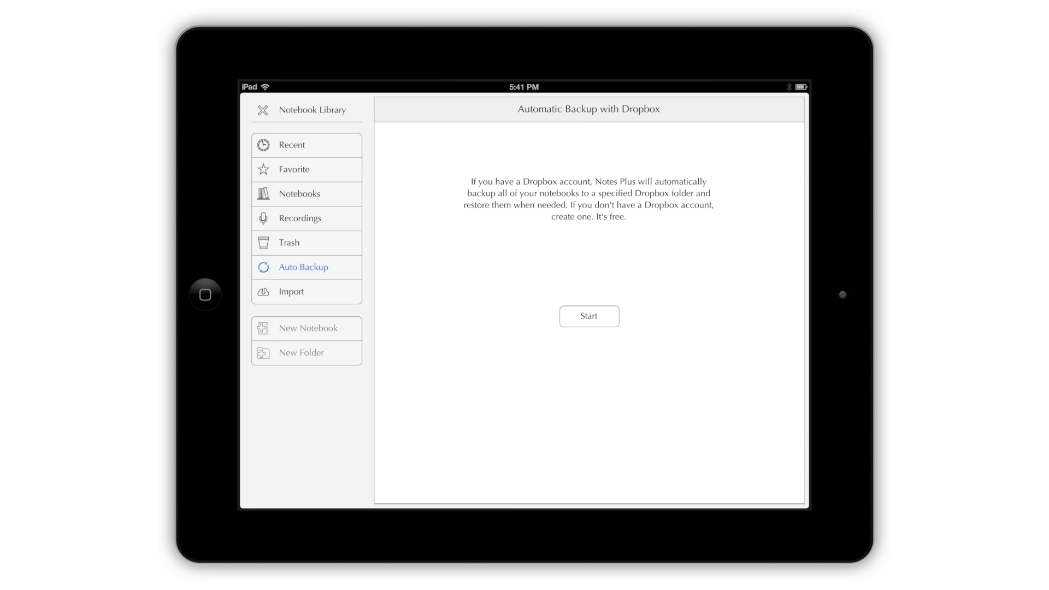
pyautogui.click(291, 290)
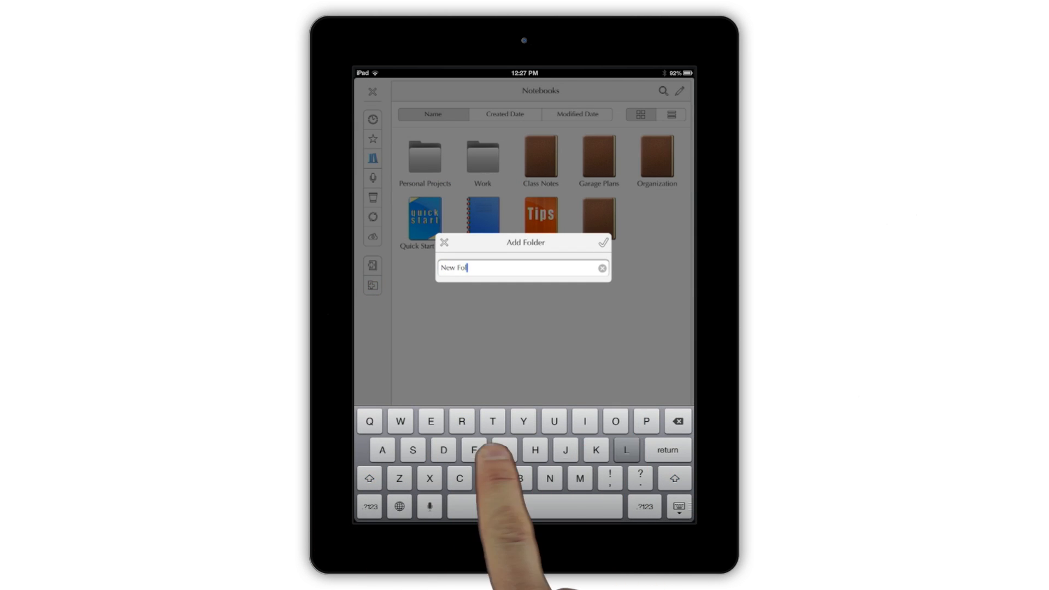
# Create the folder New Folder and show the library as a list of folders and notebooks.
pyautogui.click(601, 243)
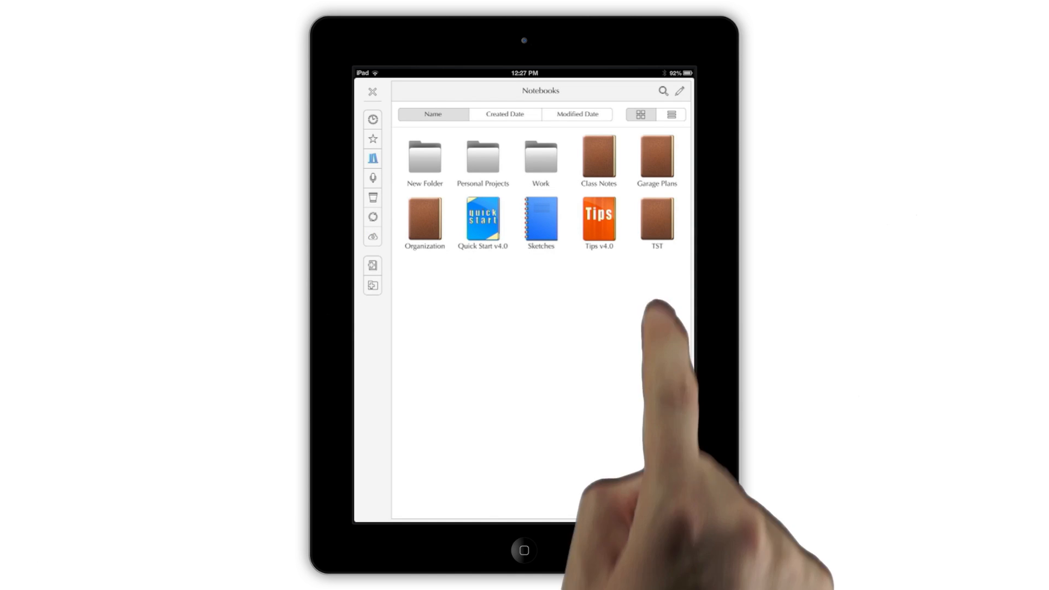
pyautogui.click(679, 91)
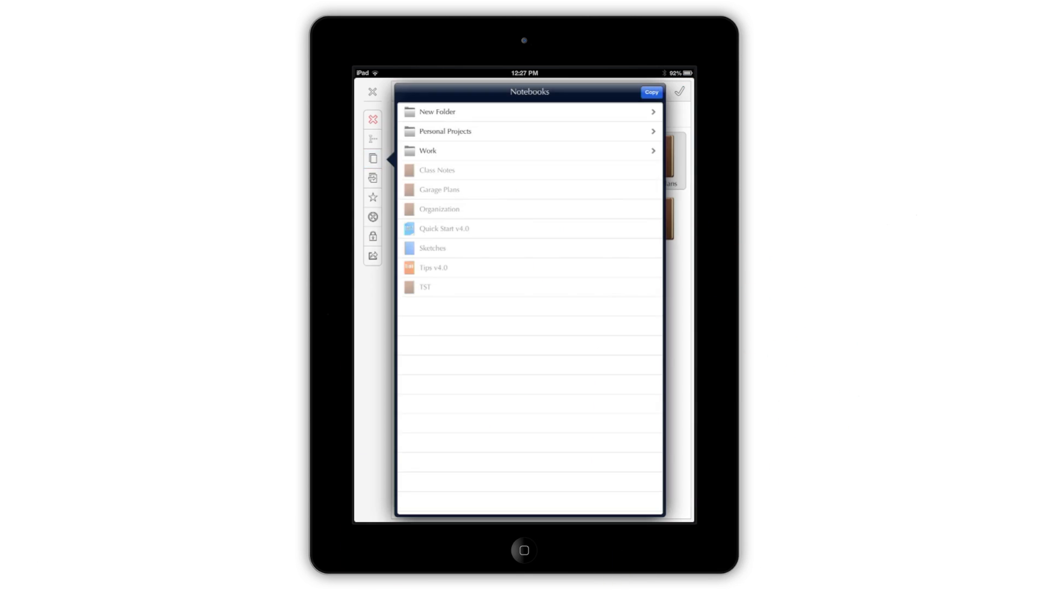
pyautogui.click(437, 112)
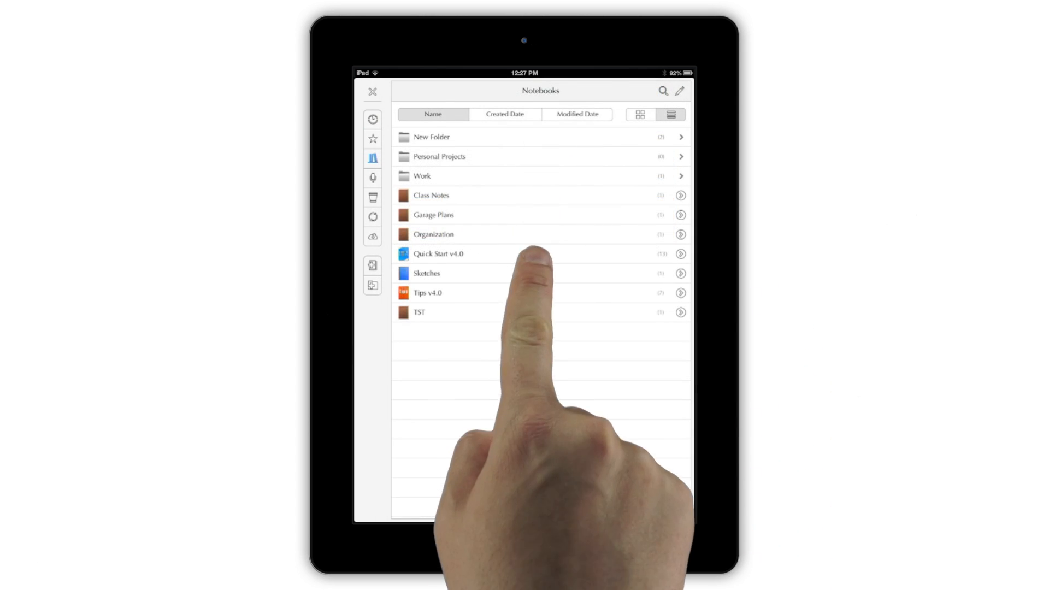
# Open Quick Start v4.0 to show its thirteen page thumbnails.
pyautogui.click(438, 252)
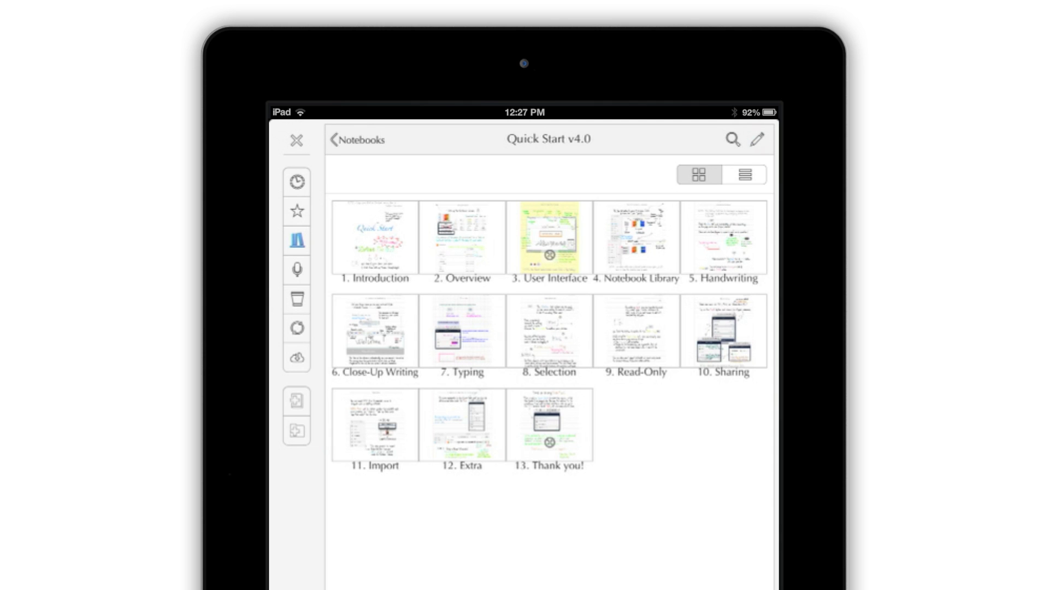
# Show the thirteen pages as a dated list and begin editing to reorder them.
pyautogui.click(745, 173)
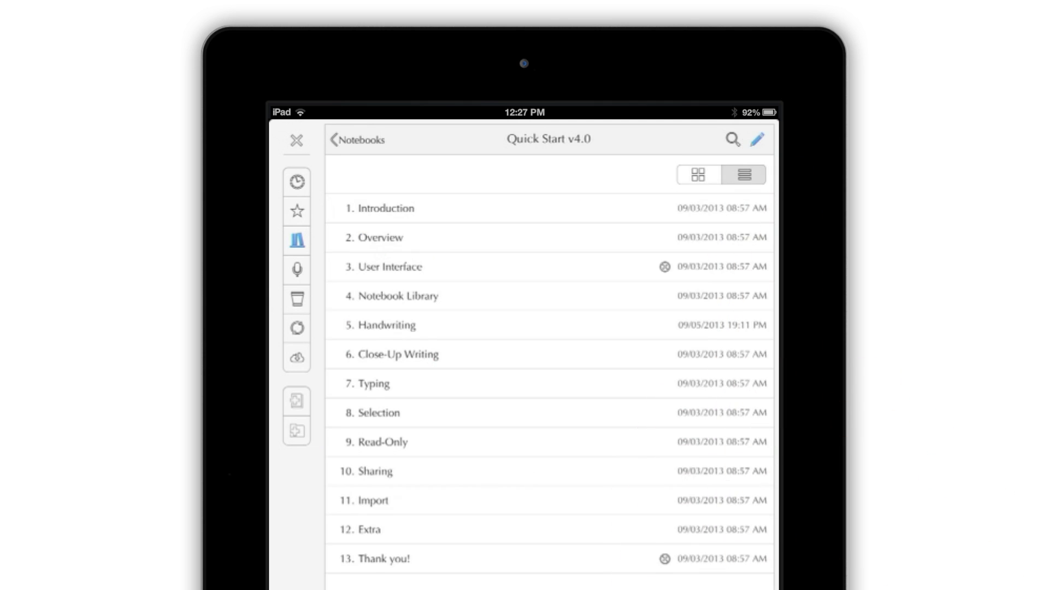
pyautogui.click(757, 138)
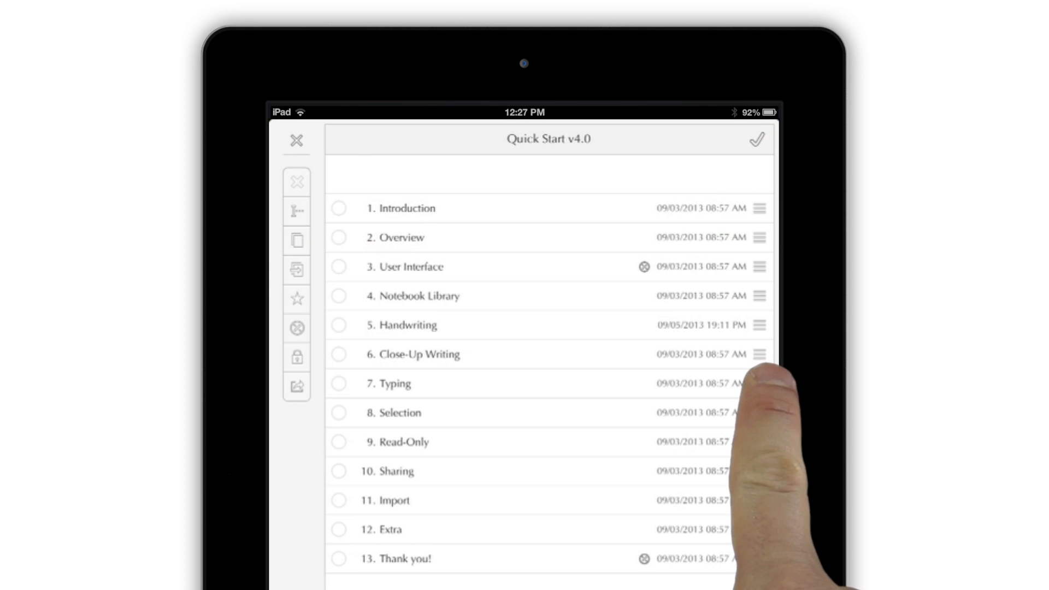